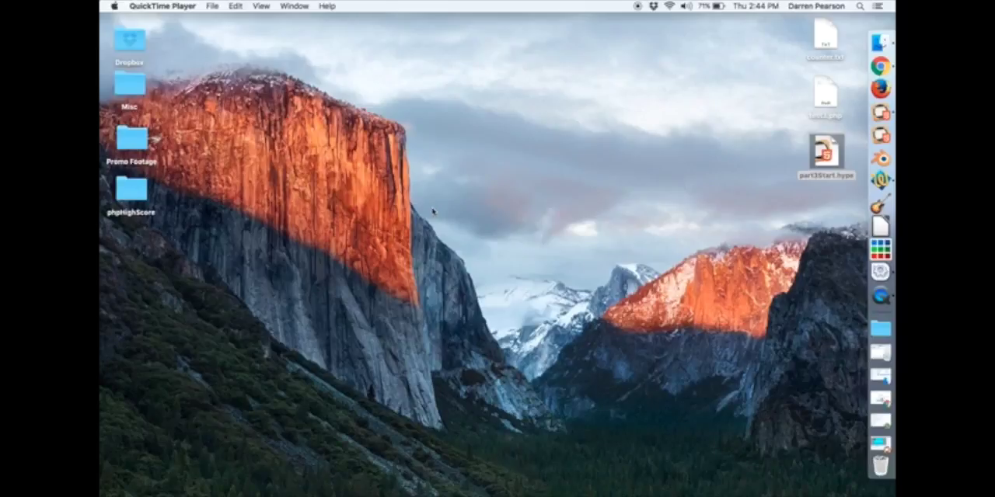
mouse_move(804, 118)
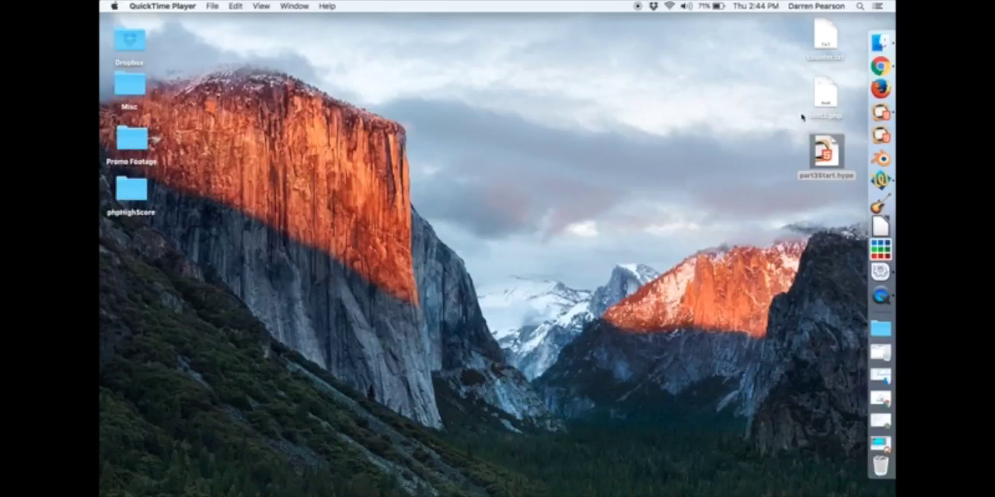
Step: Open counter.txt from the desktop in the text editor
left_click(826, 39)
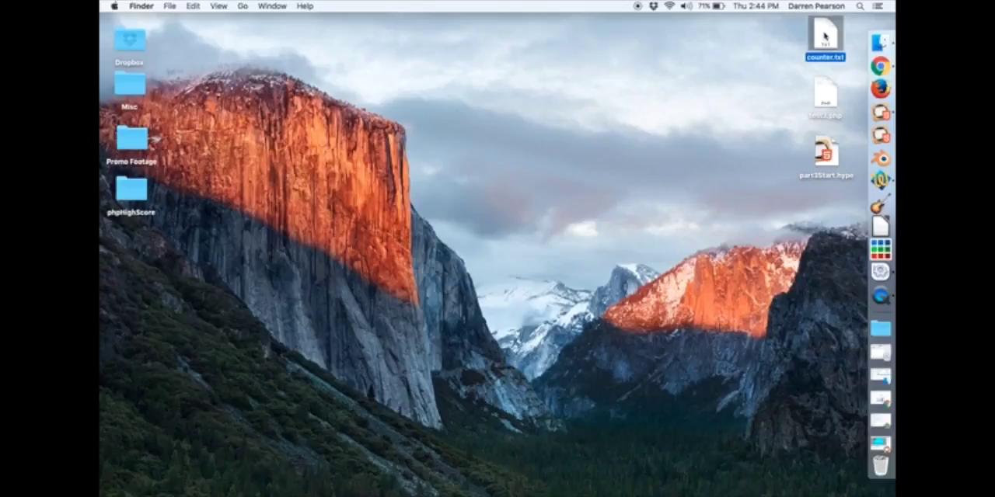
double_click(826, 39)
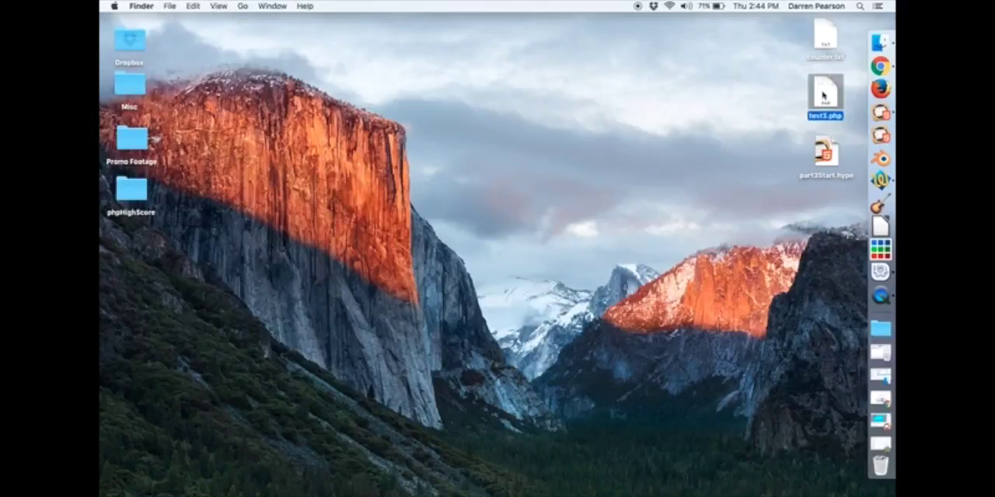
mouse_move(826, 92)
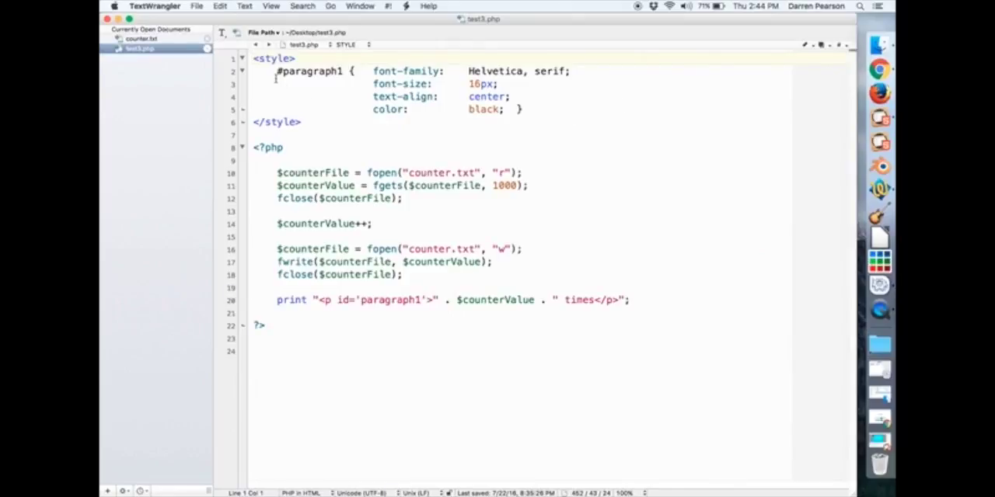
Step: Highlight and review the paragraph style rules and file-handling code in test3.php
left_click_drag(253, 57, 302, 122)
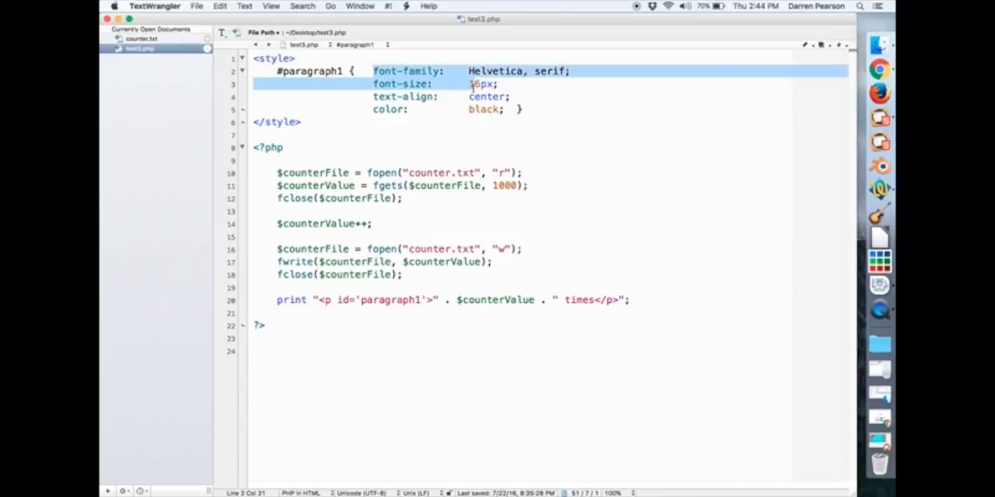
left_click_drag(482, 83, 505, 108)
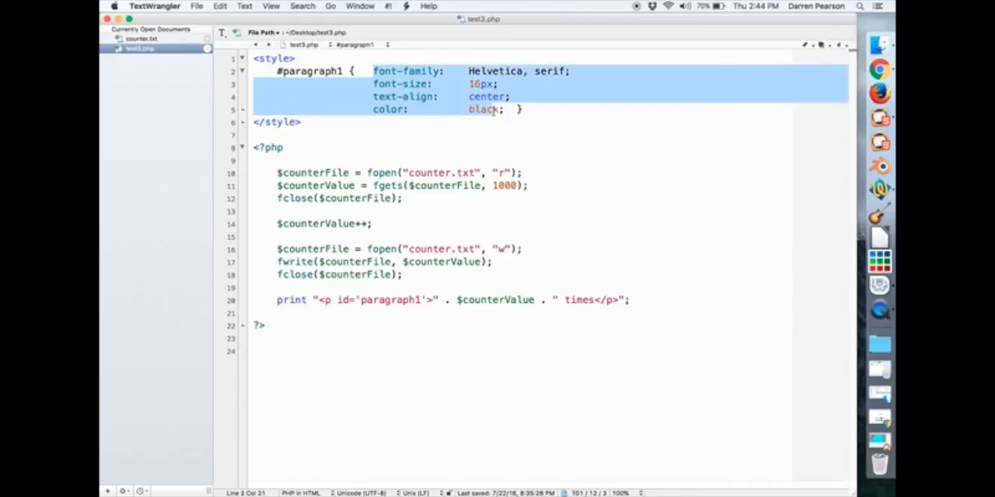
left_click(277, 173)
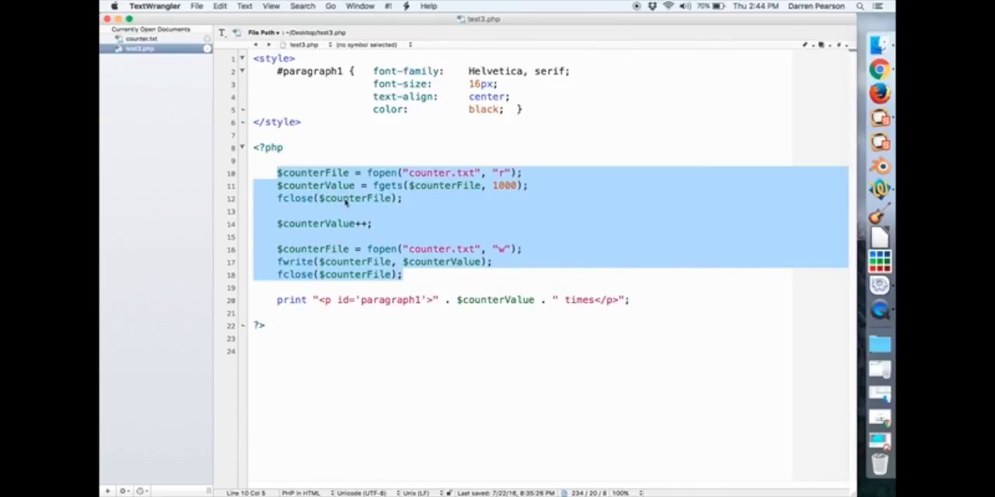
mouse_move(435, 249)
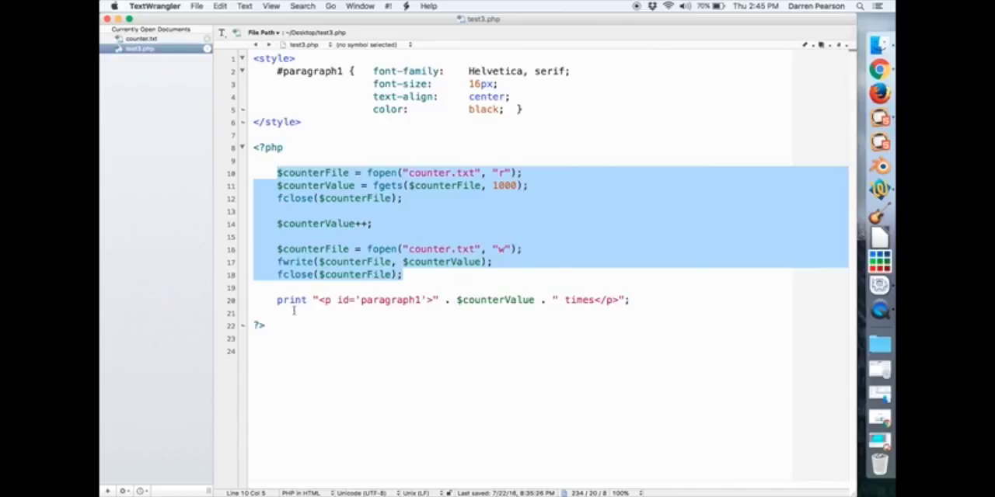
left_click(670, 300)
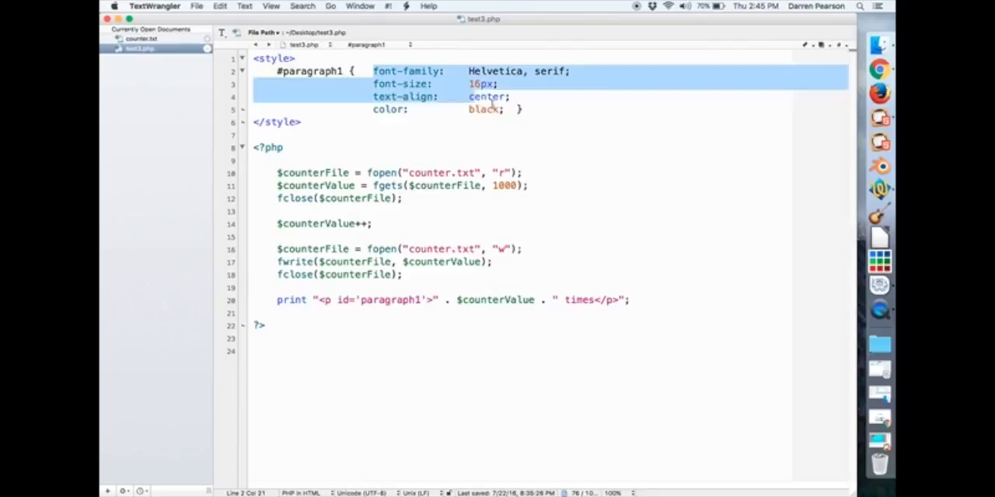
Step: Inspect the counterValue variable in the print line, then quit TextWrangler
left_click(496, 300)
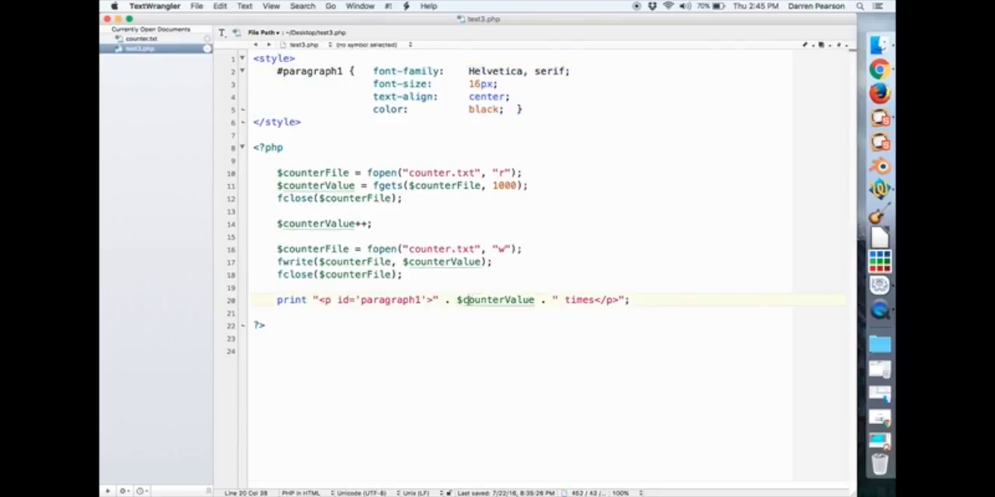
double_click(497, 300)
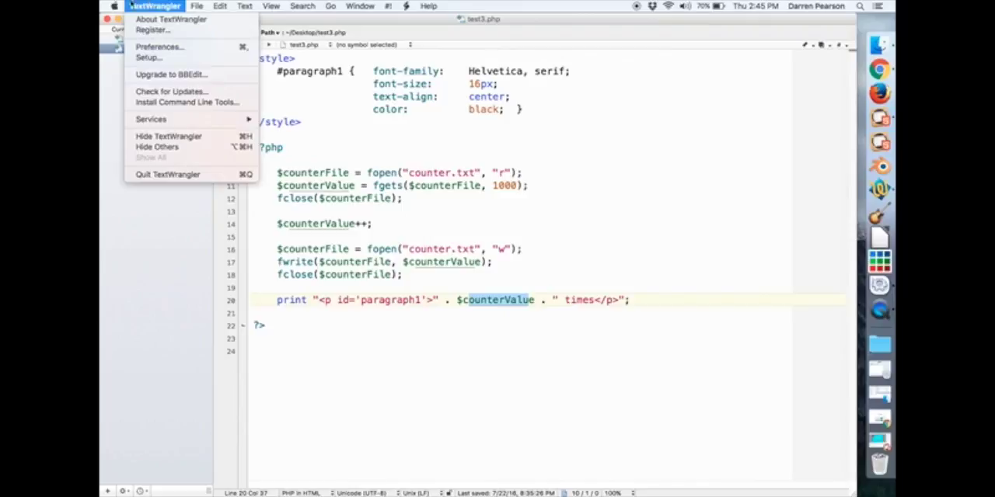
left_click(168, 136)
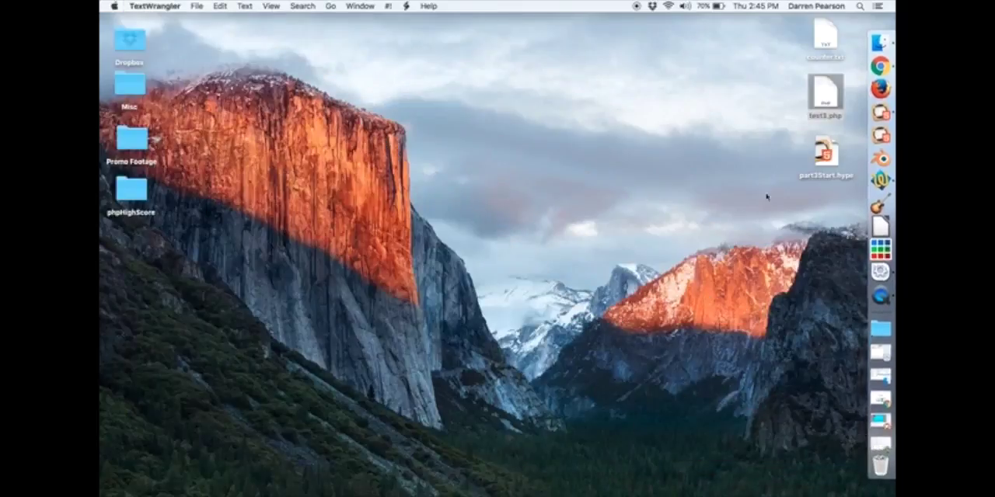
Step: Open part35start.hype from the desktop and rewind the ball animation to 00:00.00
double_click(826, 153)
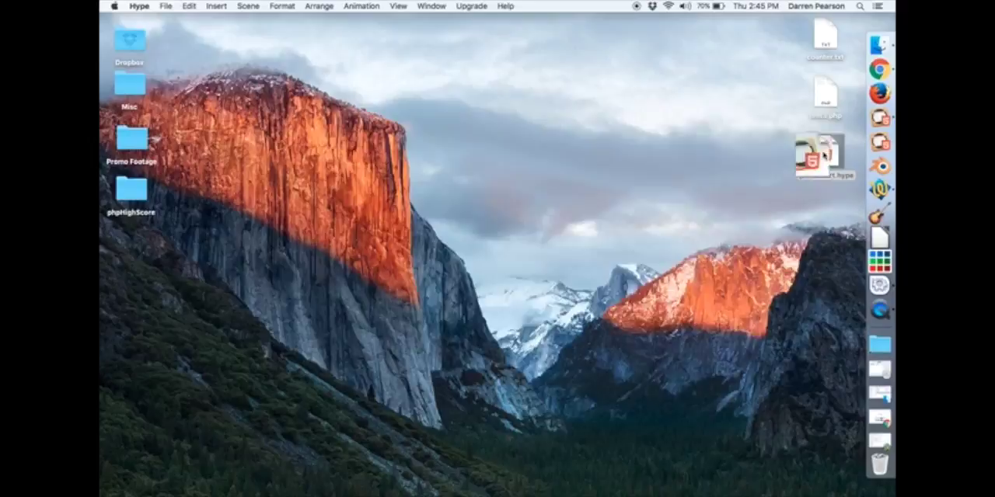
double_click(826, 156)
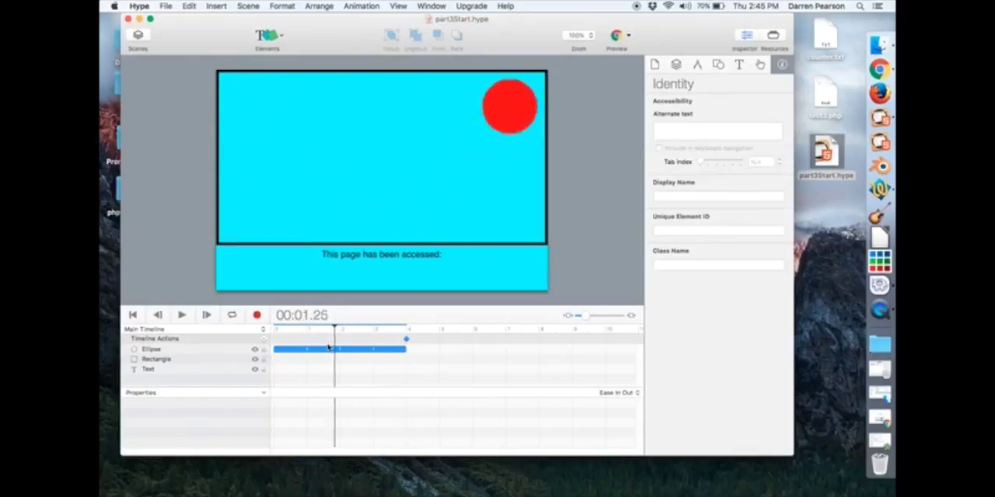
left_click_drag(335, 326, 321, 326)
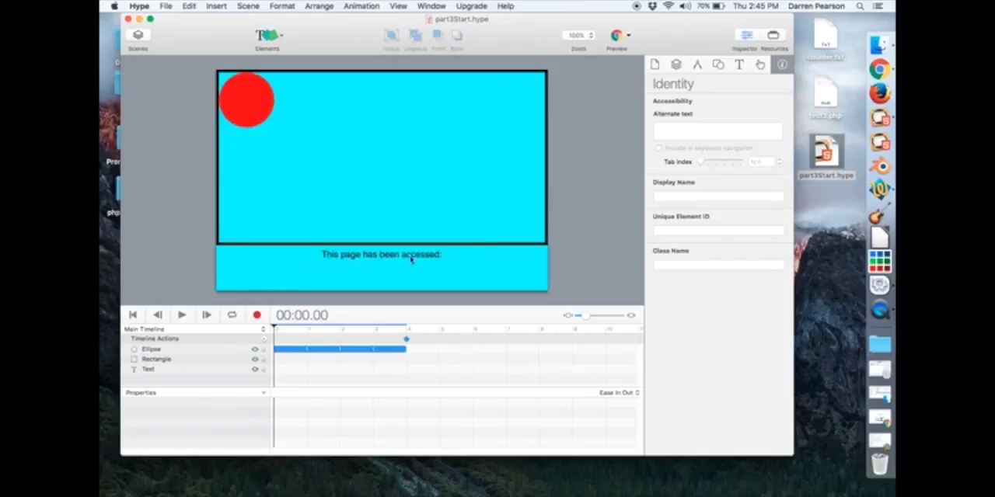
mouse_move(334, 273)
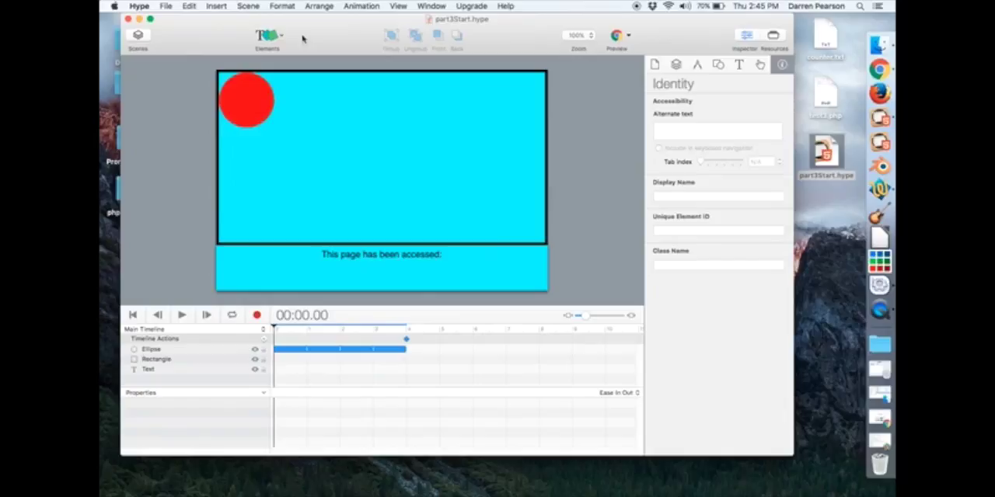
Step: Insert an HTML Widget below the 'This page has been accessed:' text
left_click(268, 37)
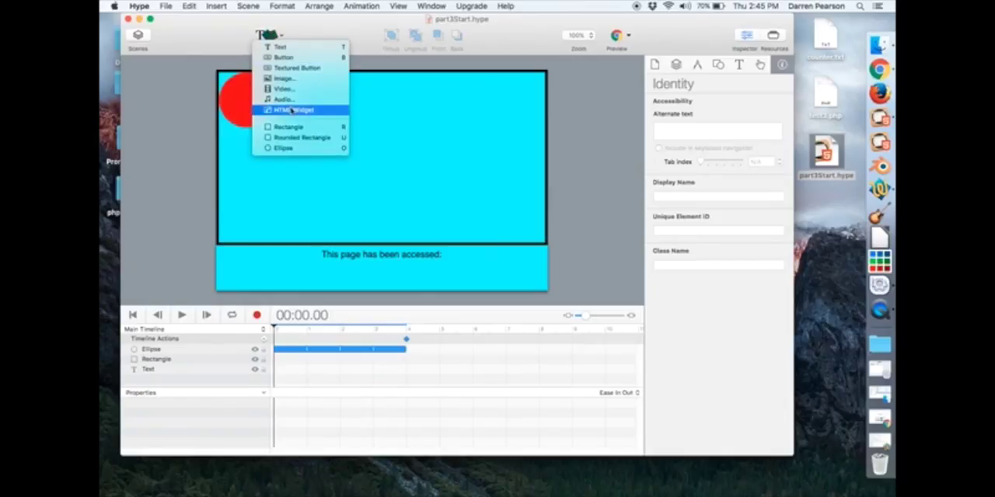
left_click(291, 110)
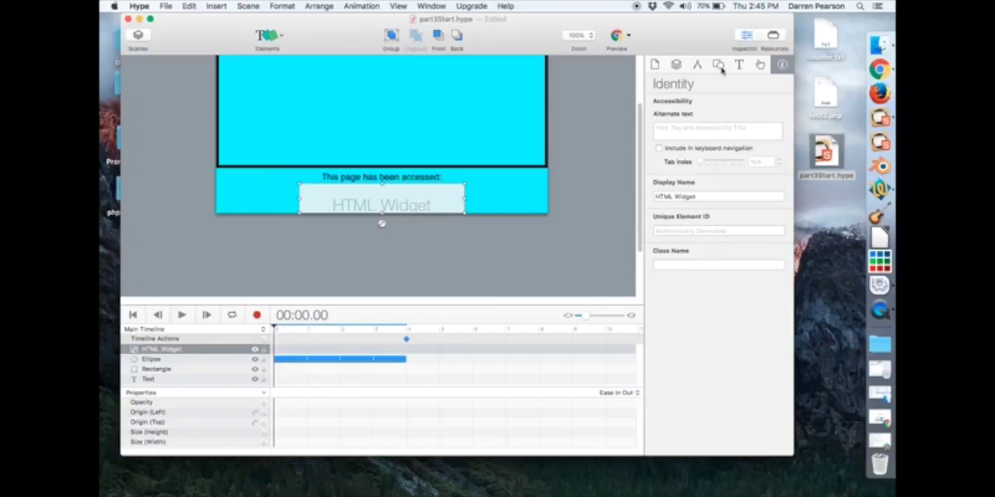
mouse_move(717, 64)
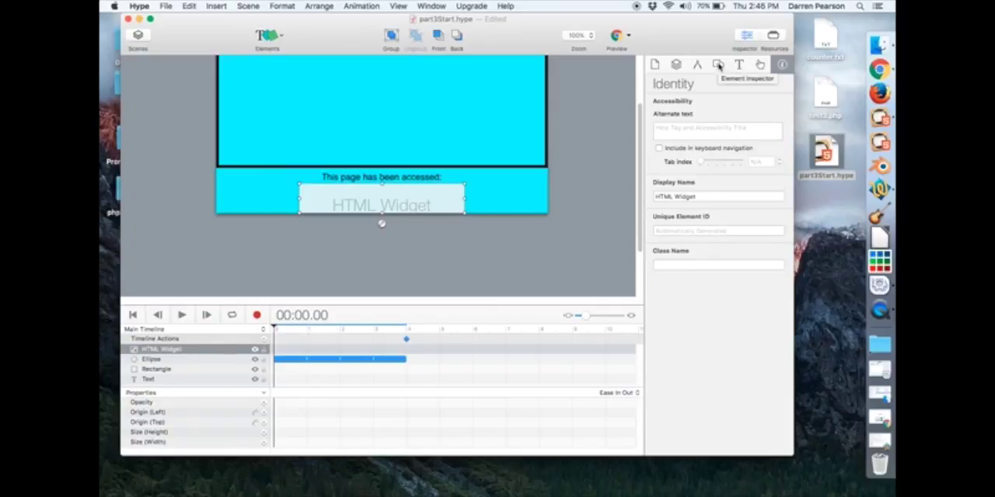
Step: Make the HTML widget load its content from the URL test3.php
left_click(718, 65)
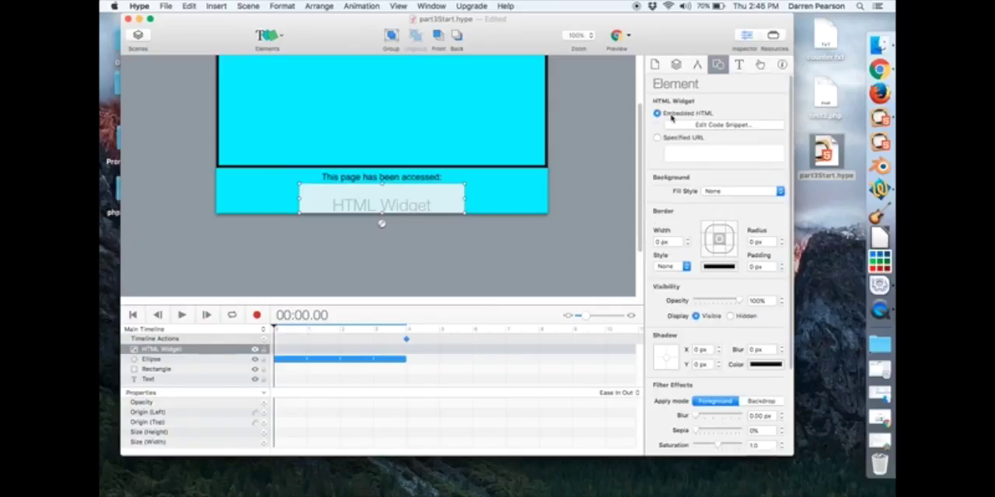
left_click(658, 138)
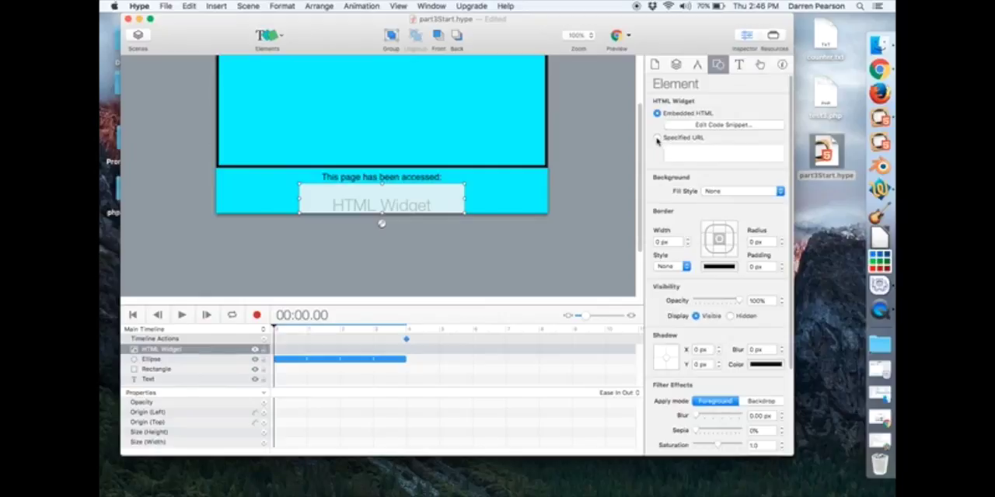
left_click(657, 138)
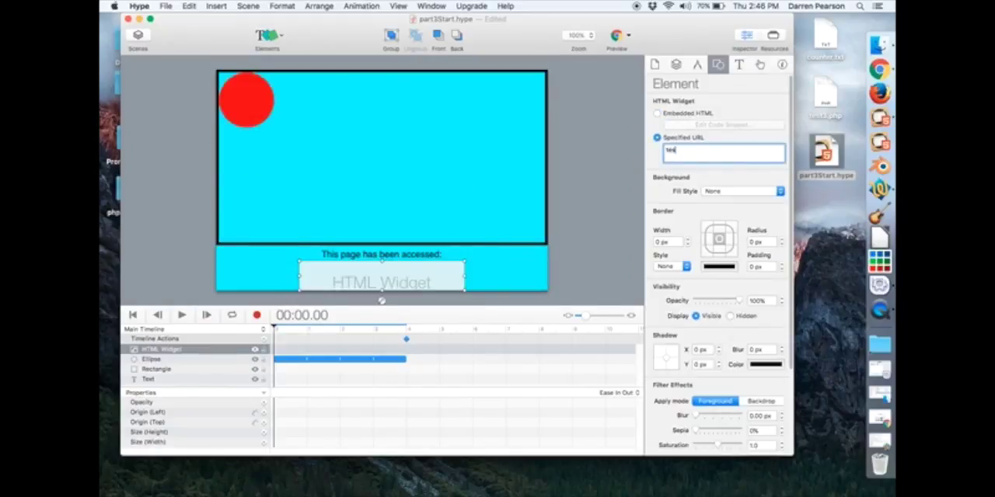
type("test3.php")
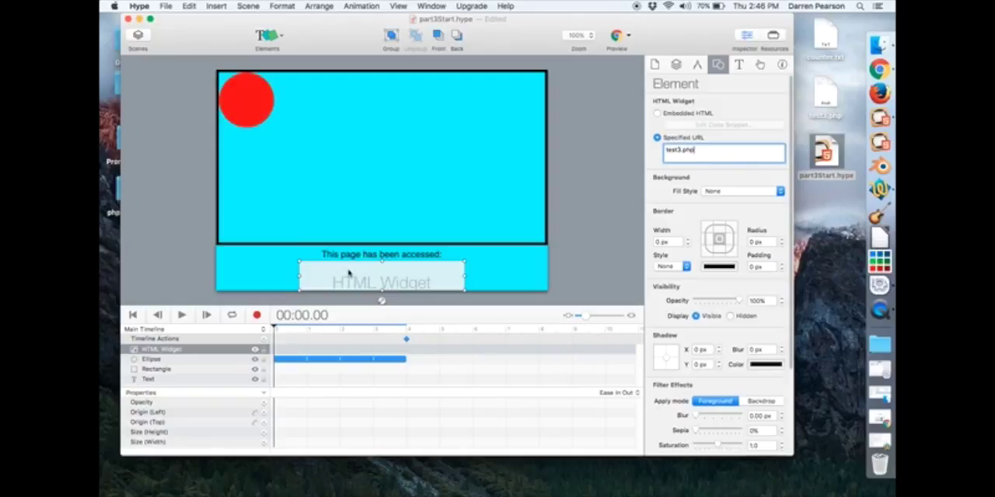
mouse_move(519, 256)
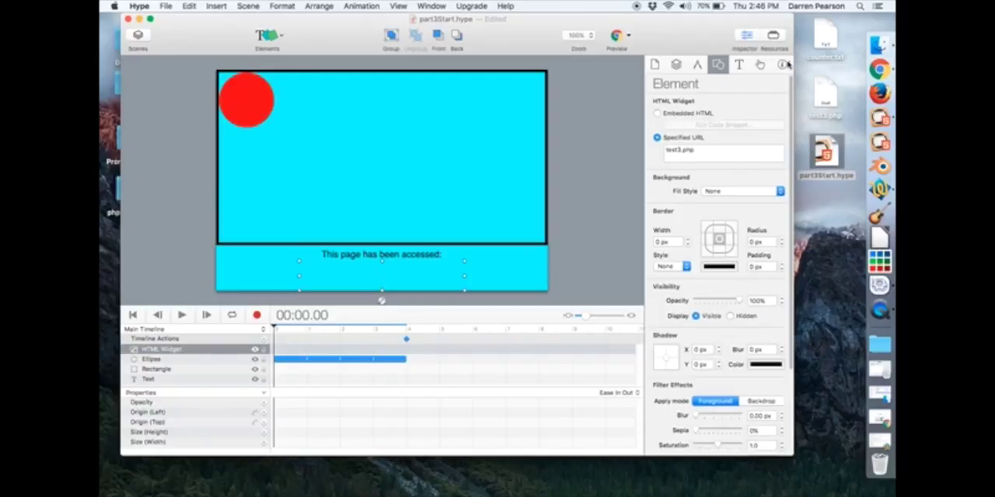
Step: Give the widget the unique element ID widget1
left_click(782, 65)
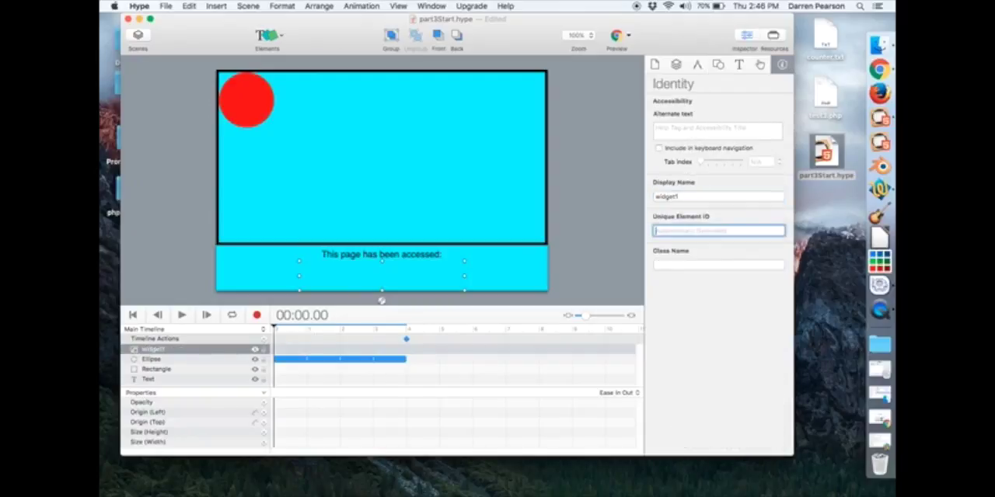
type("widget1")
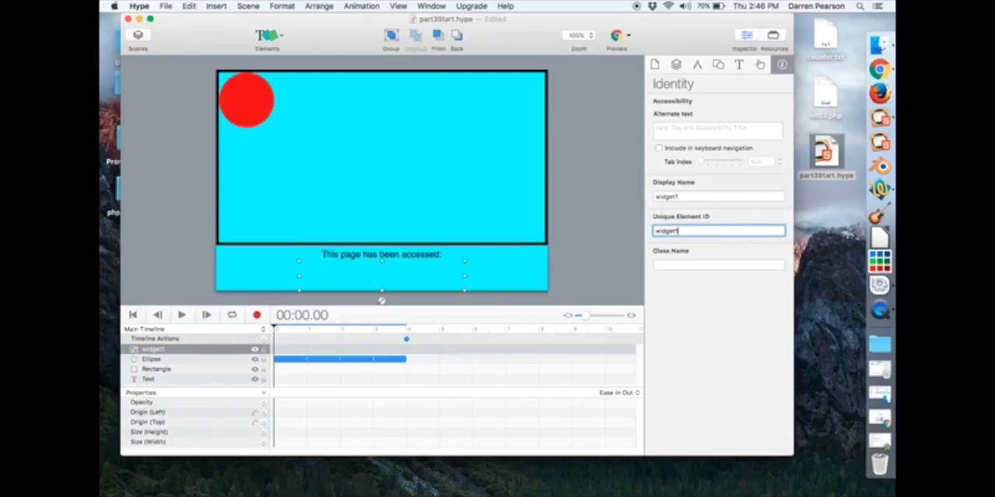
left_click(166, 6)
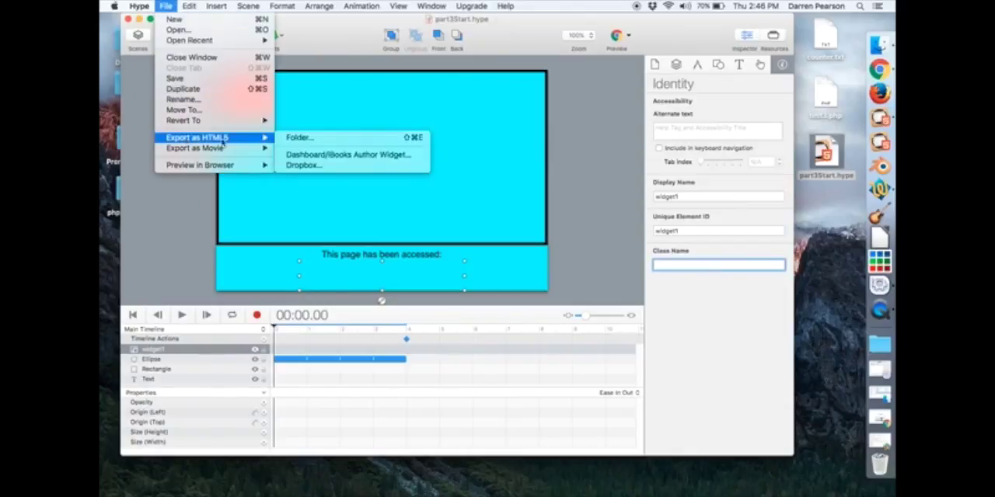
Step: Export as HTML5 folder named part3 on the Desktop, with an enclosing folder
left_click(300, 137)
type("part3")
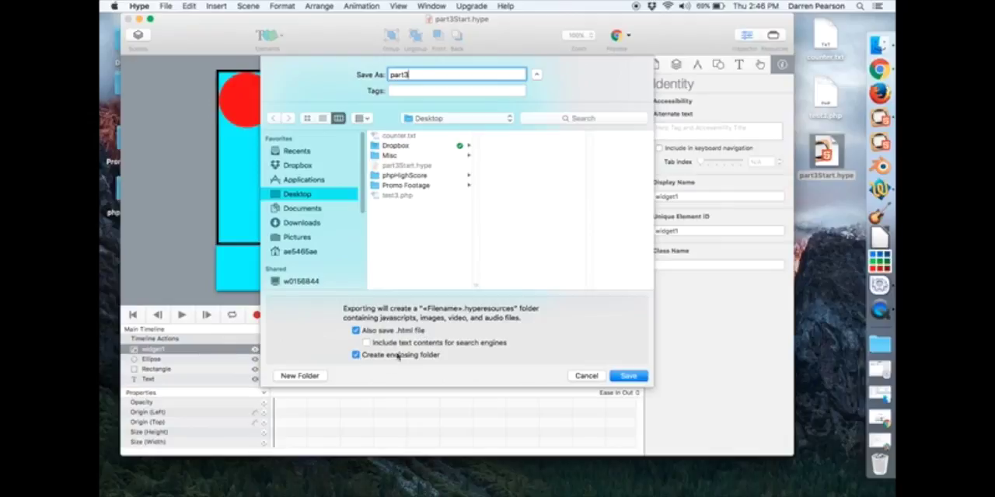
left_click(628, 375)
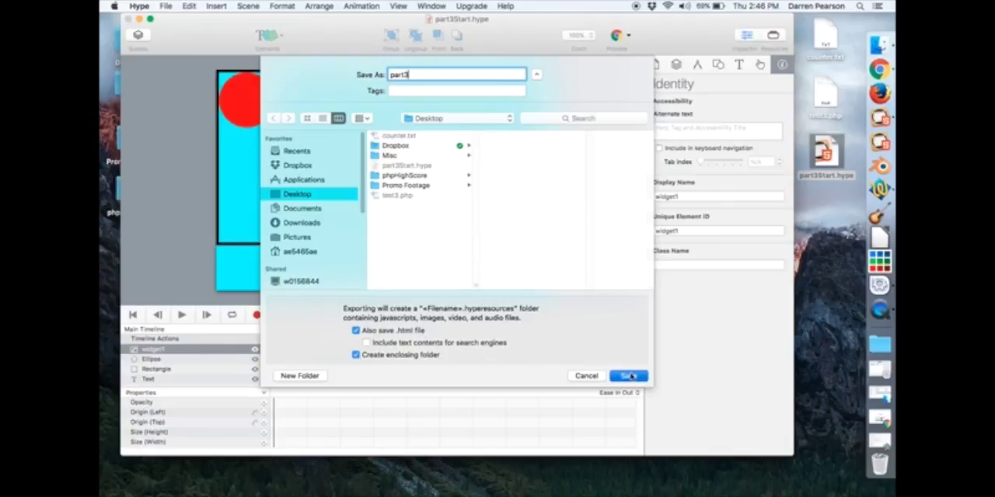
left_click(627, 375)
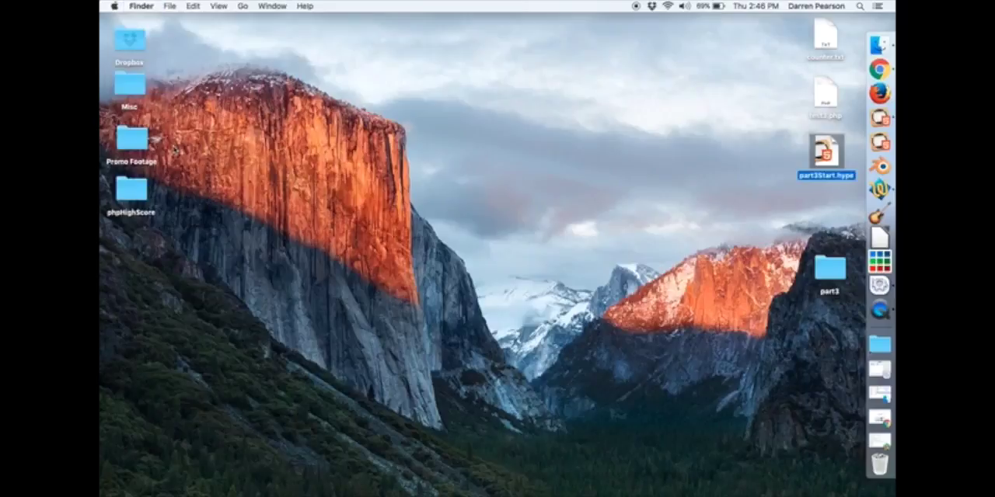
Step: Open the part3 folder, preview part3.html in Chrome, then close the preview
double_click(827, 276)
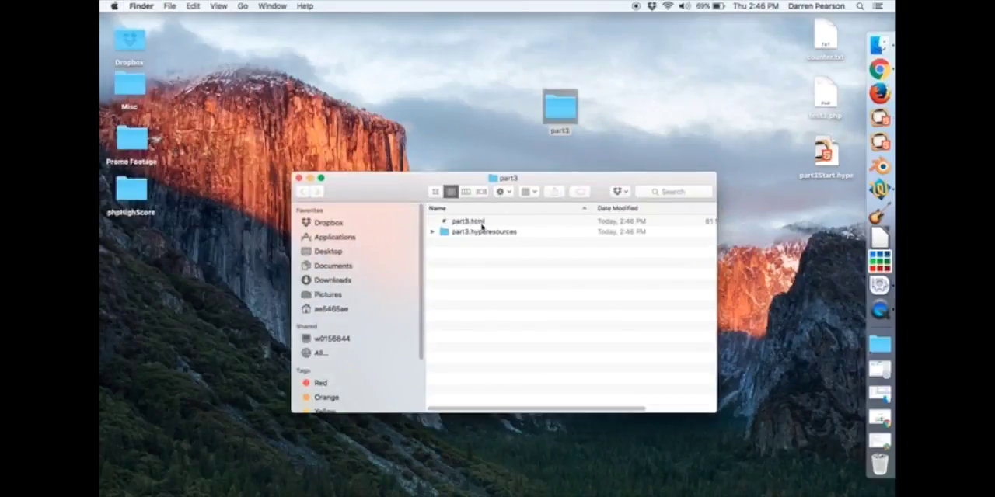
left_click(482, 231)
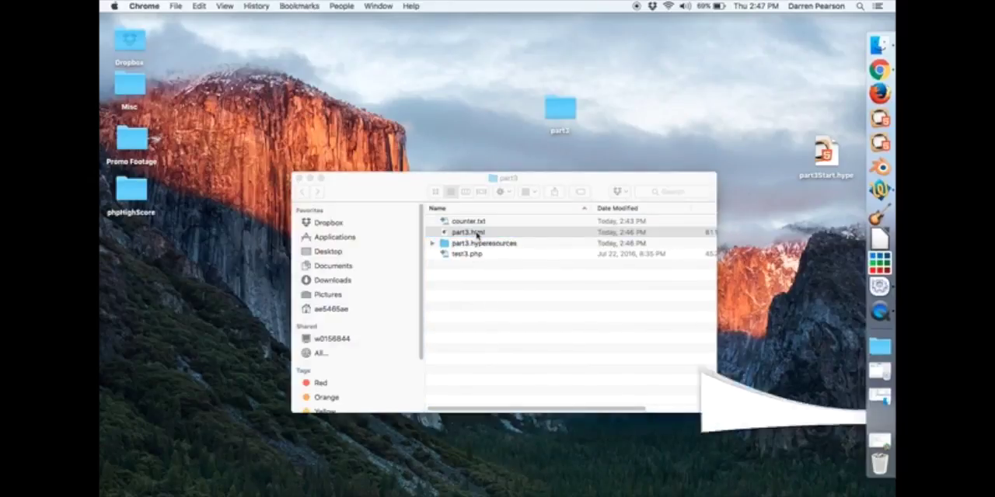
double_click(462, 231)
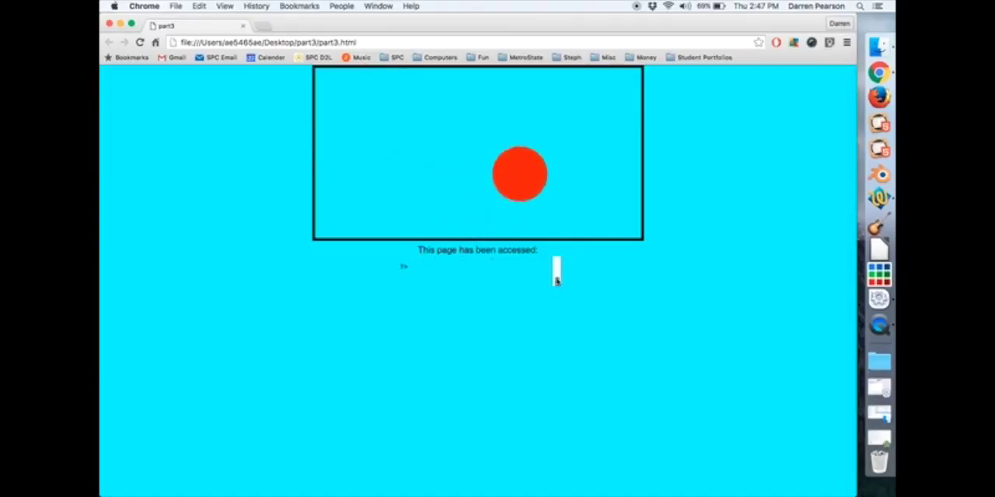
left_click(140, 42)
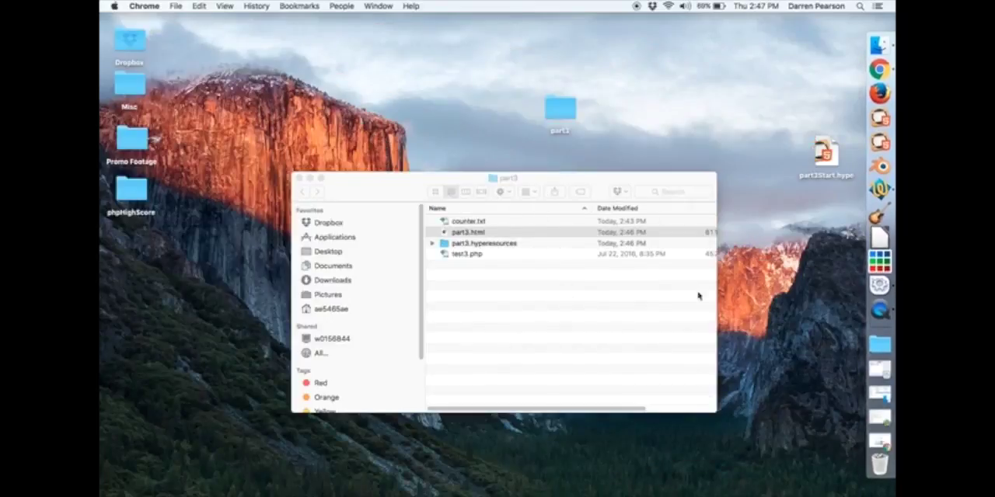
mouse_move(880, 369)
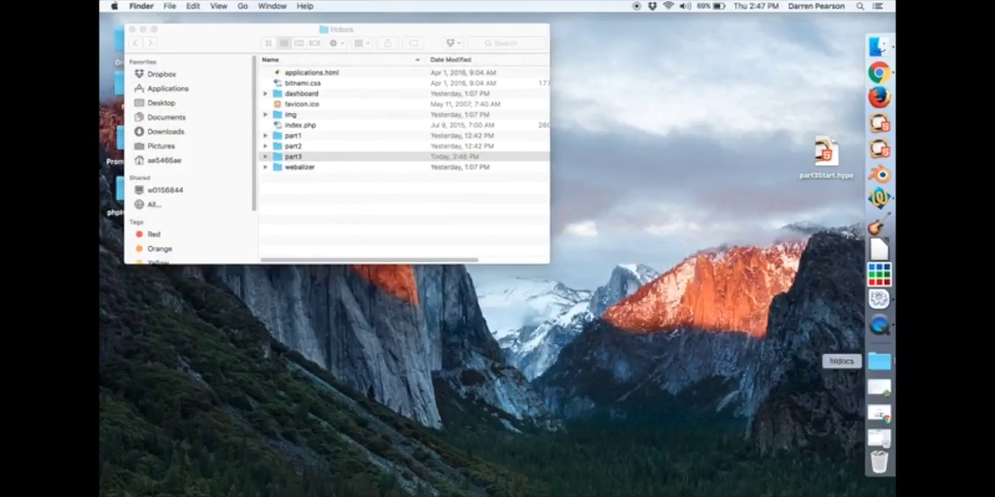
Step: Open a new Chrome window after moving part3 into htdocs
left_click(878, 76)
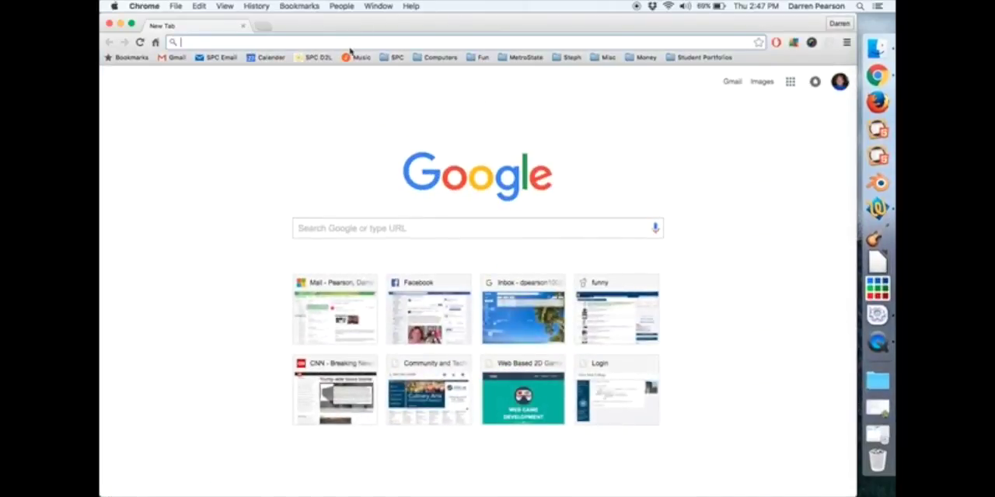
Step: Enter localhost/ in the Chrome address bar
type("localhost")
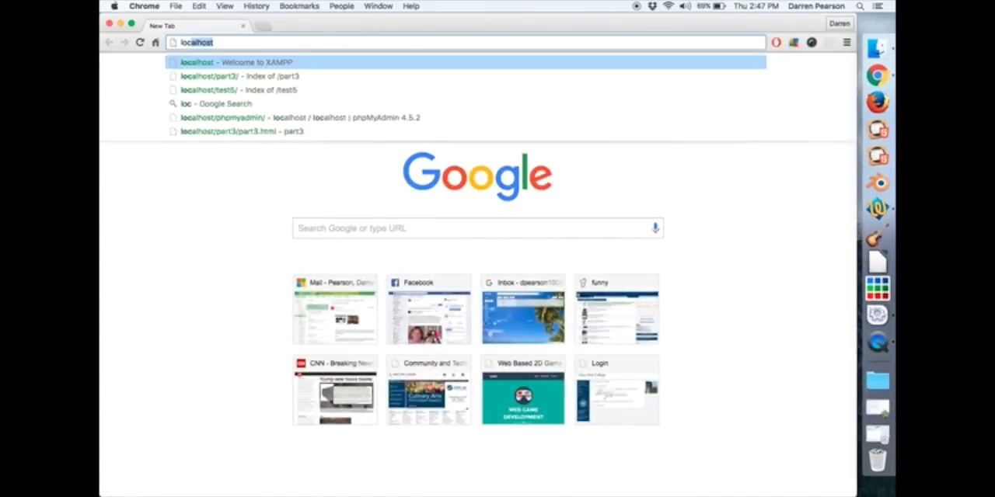
type("/")
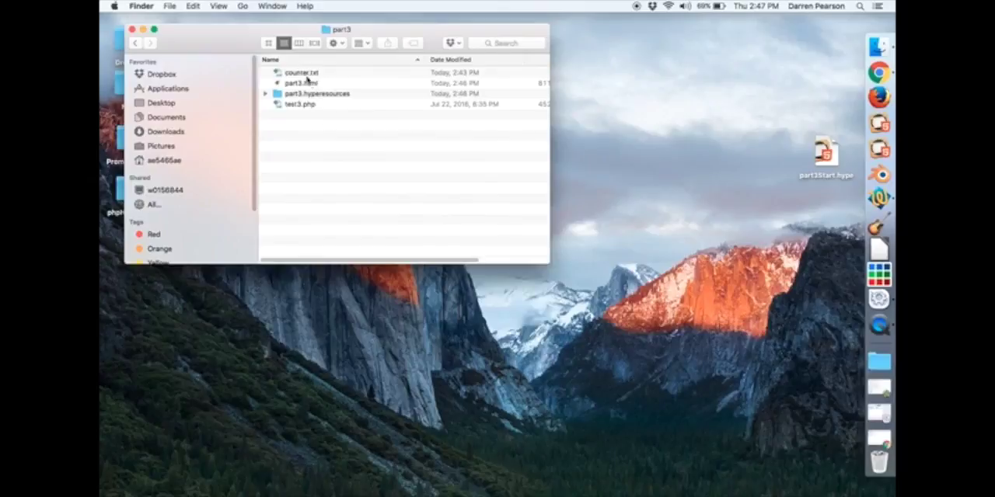
Step: Review counter.txt's Get Info sharing and permissions, then return to Chrome
right_click(301, 72)
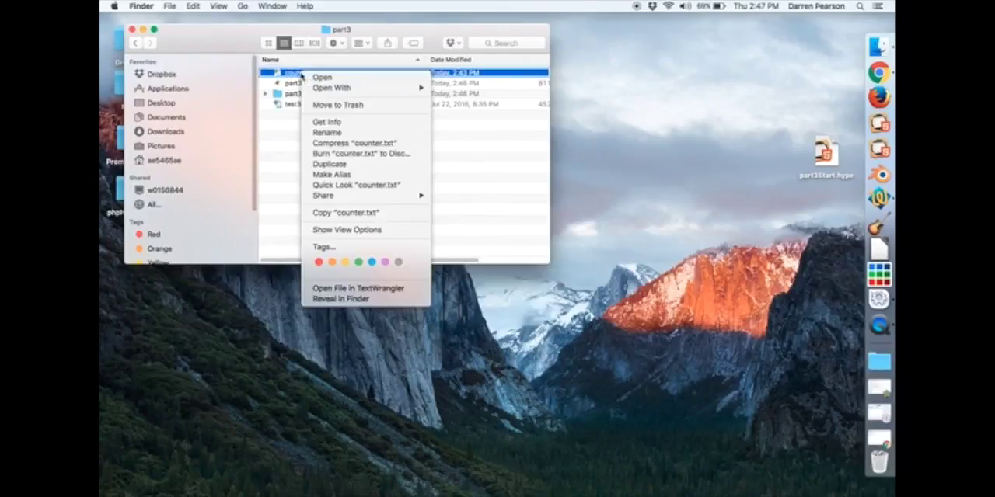
mouse_move(358, 122)
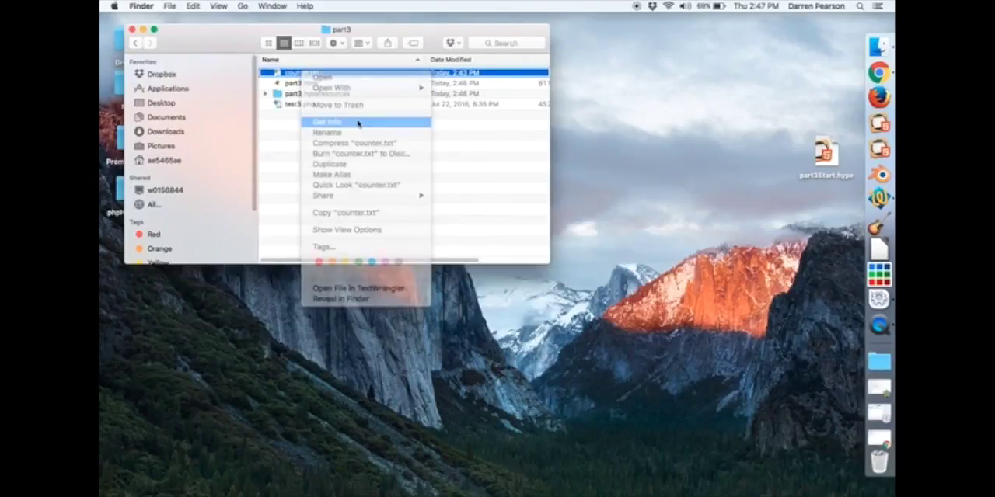
left_click(328, 122)
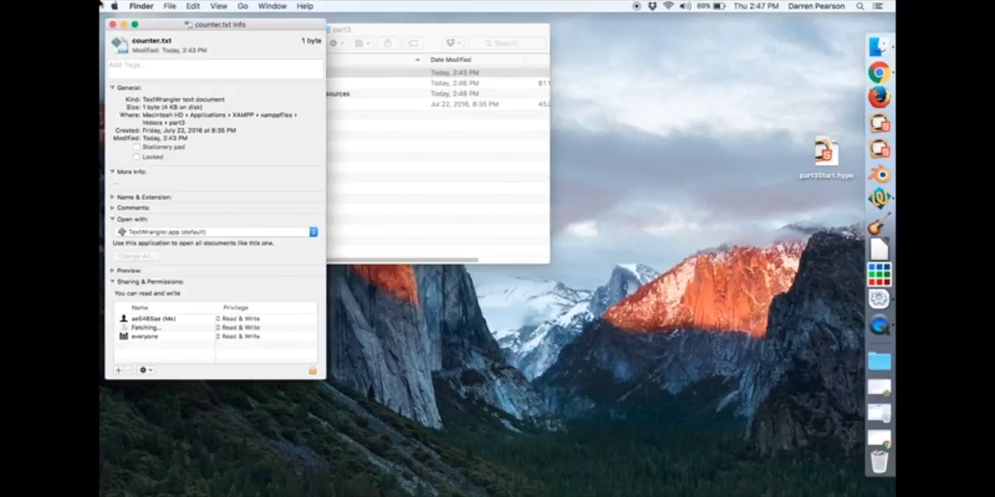
left_click(115, 24)
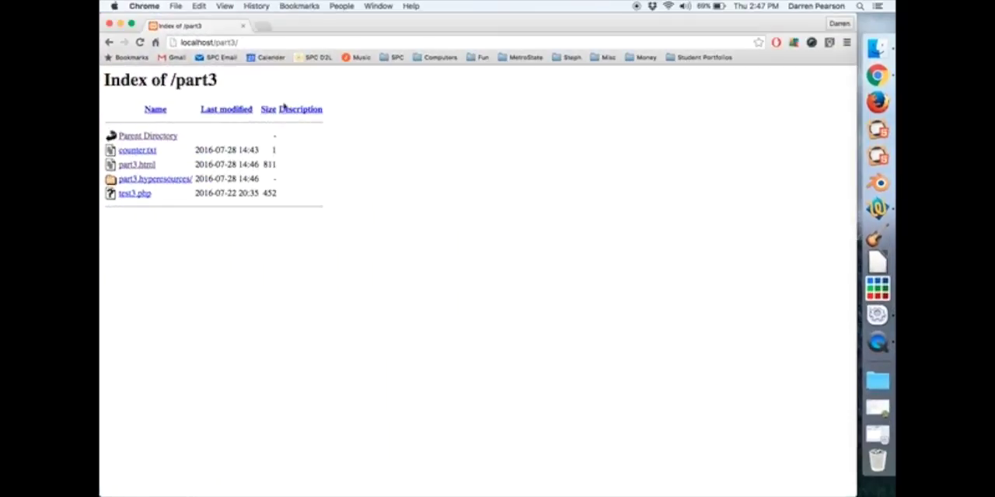
mouse_move(136, 164)
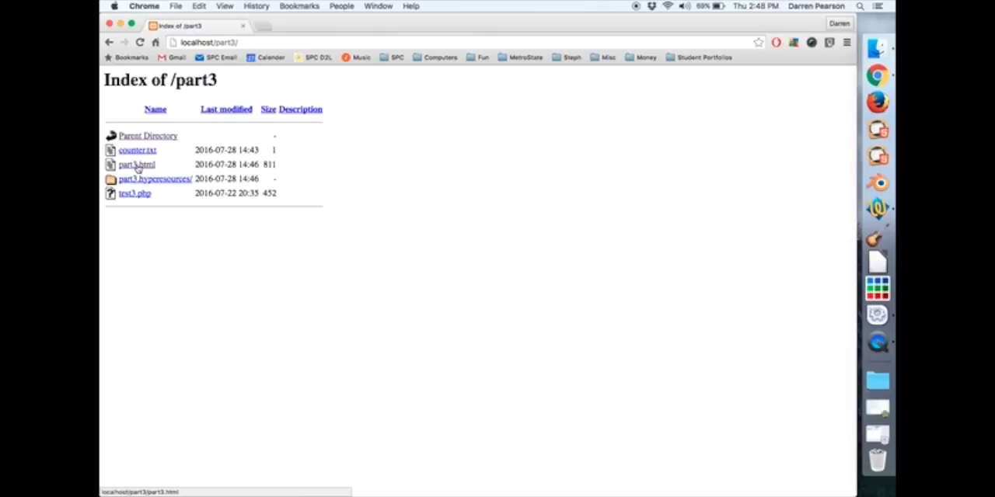
Step: Open part3.html from the Index of /part3 listing on localhost
left_click(136, 164)
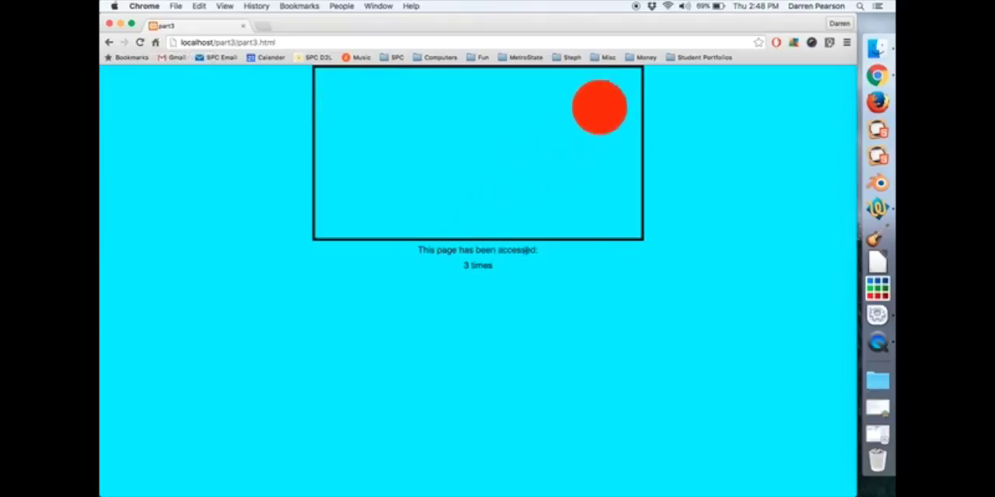
Step: Reload the part3 page several times until the access count reads 6 times
left_click(141, 41)
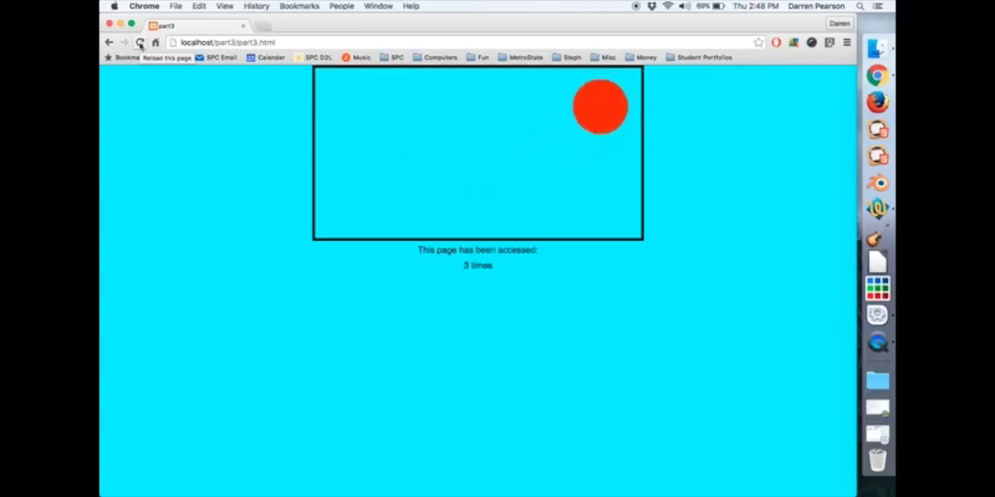
left_click(139, 42)
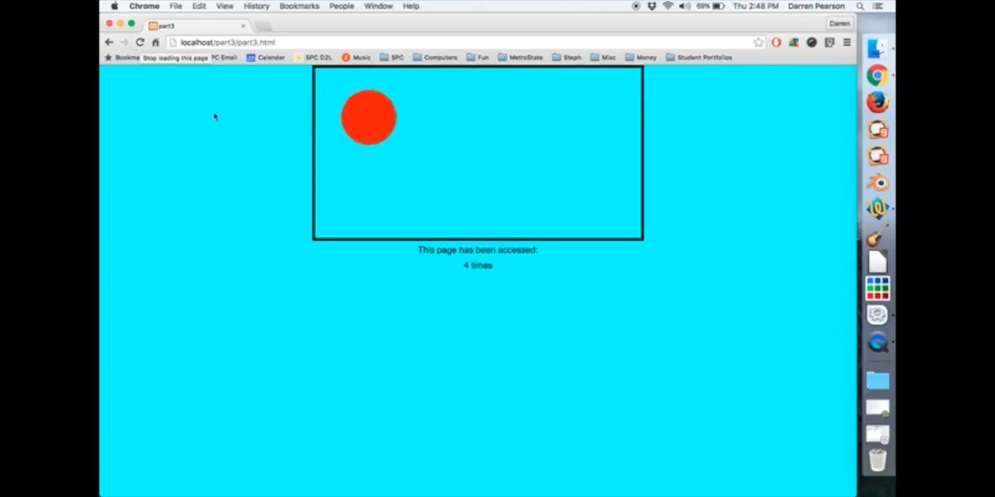
left_click(140, 42)
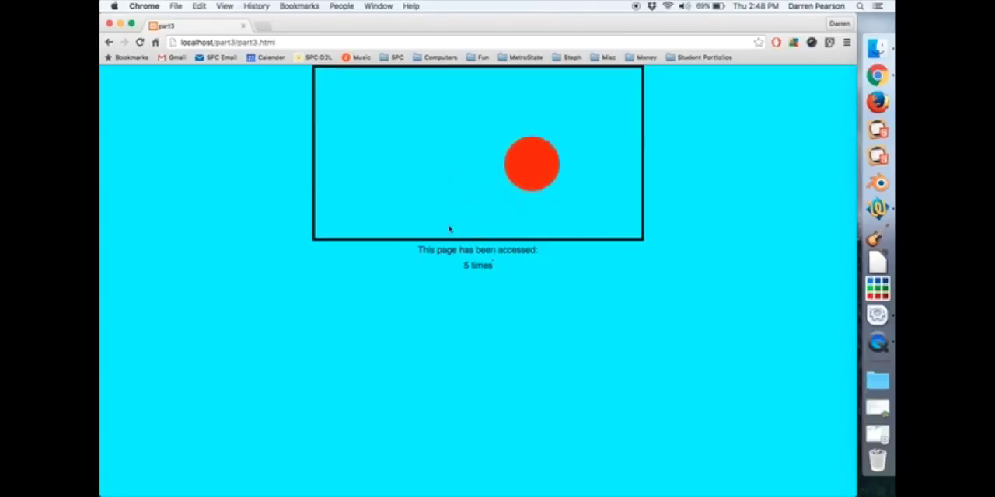
left_click(140, 42)
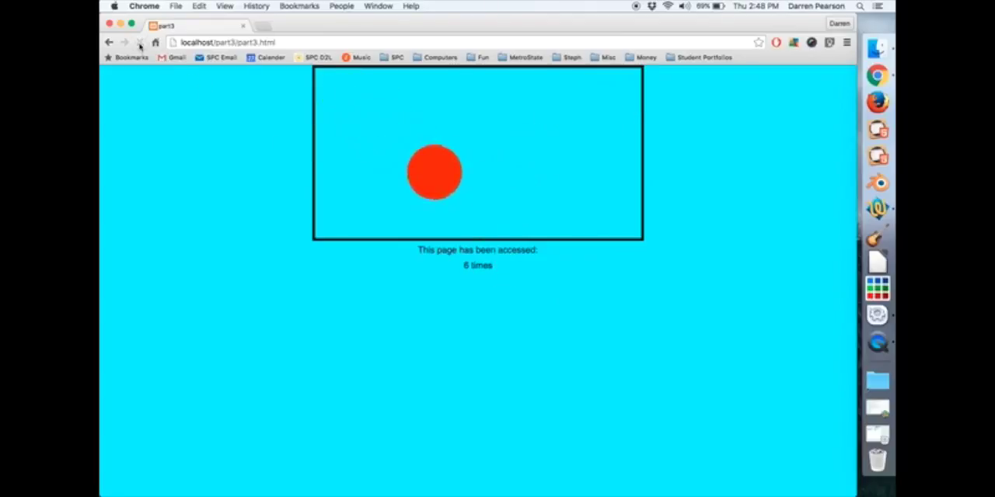